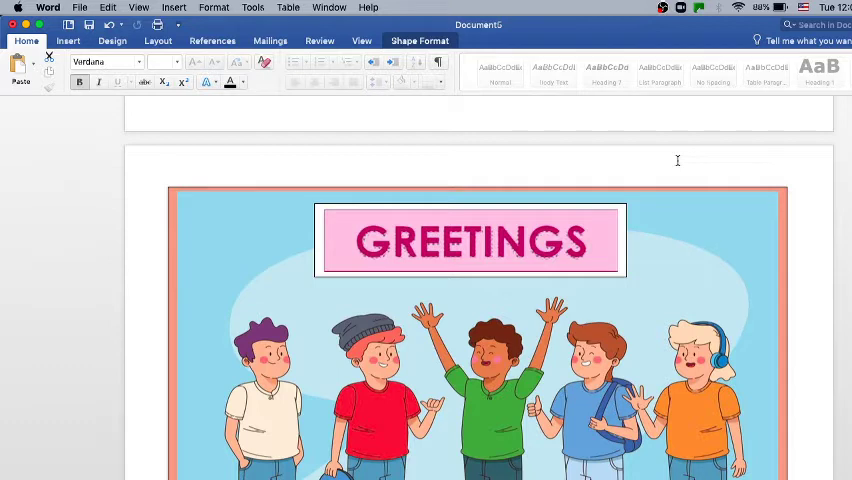
pyautogui.moveTo(664, 224)
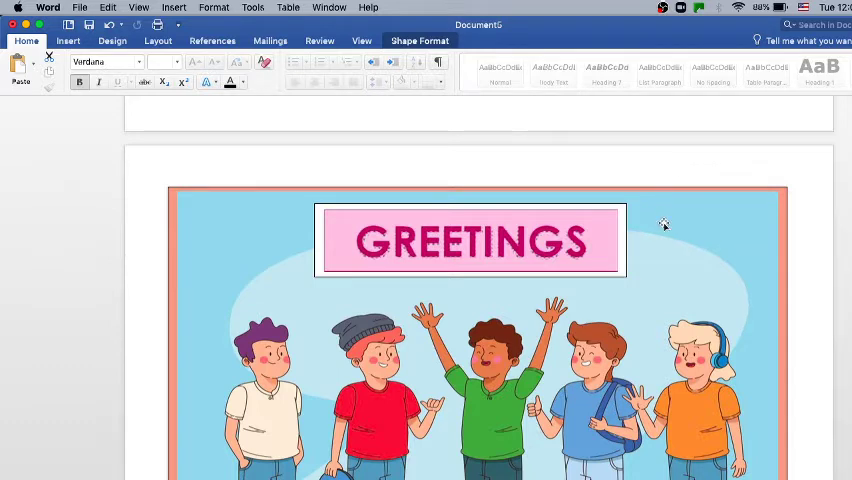
pyautogui.moveTo(624, 260)
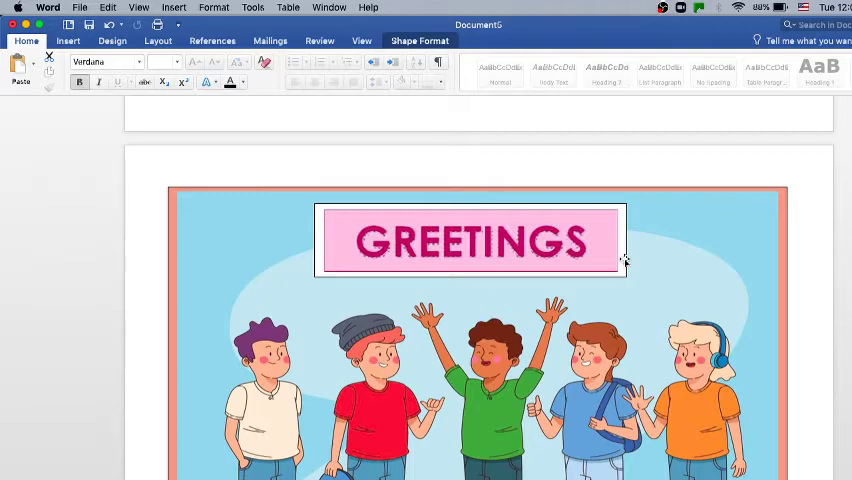
# Scroll past the cover to the Topic 1 Greetings introduction, Did You Know sidebar and Objectives list
pyautogui.scroll(-3)
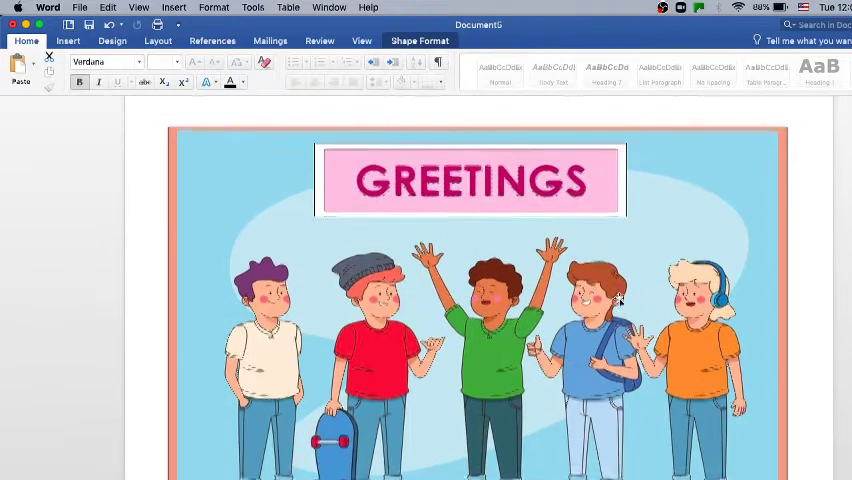
pyautogui.scroll(-3)
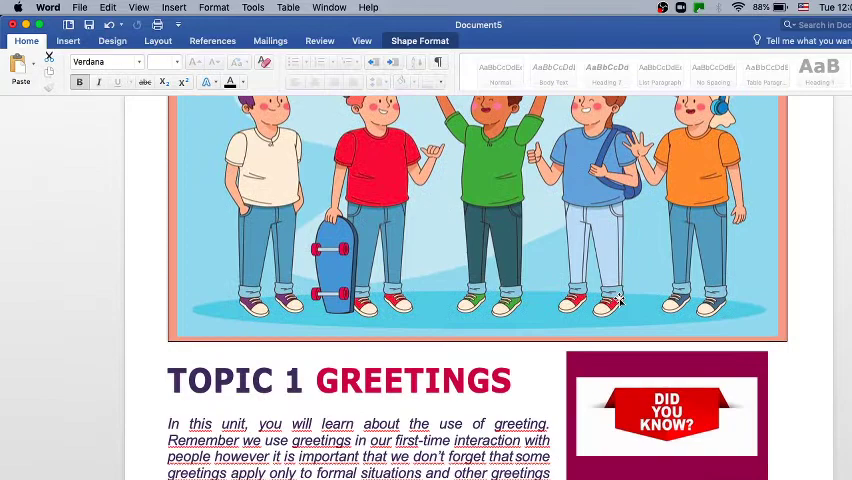
pyautogui.scroll(-3)
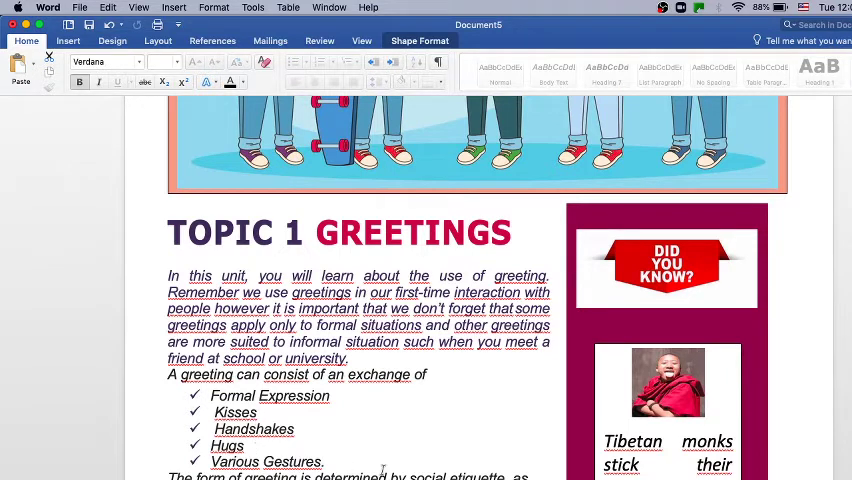
pyautogui.scroll(-3)
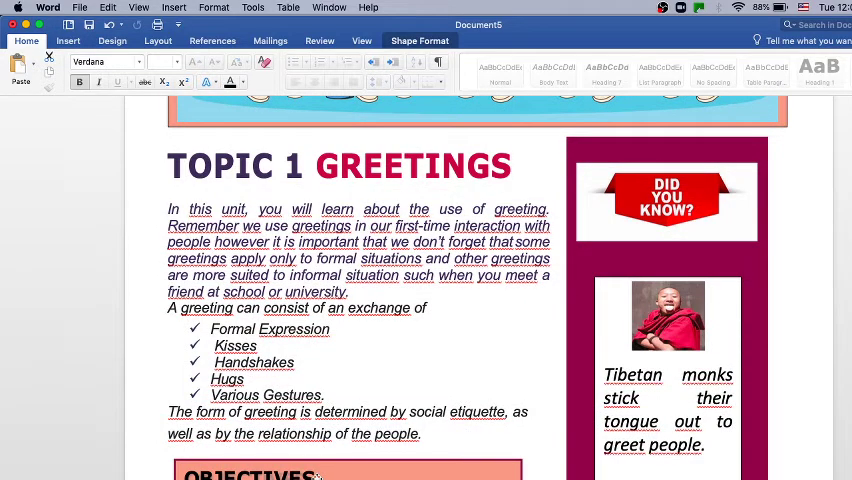
pyautogui.scroll(-3)
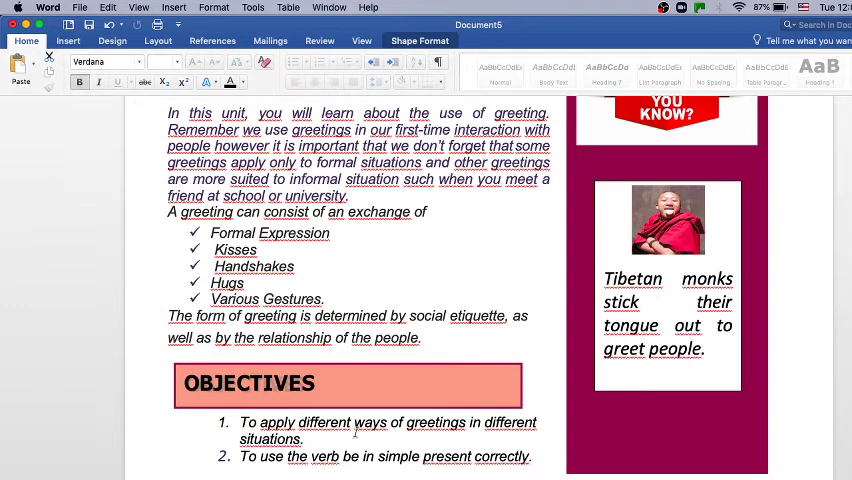
# Scroll to the What do you know? page with its blank numbered greetings list
pyautogui.scroll(-3)
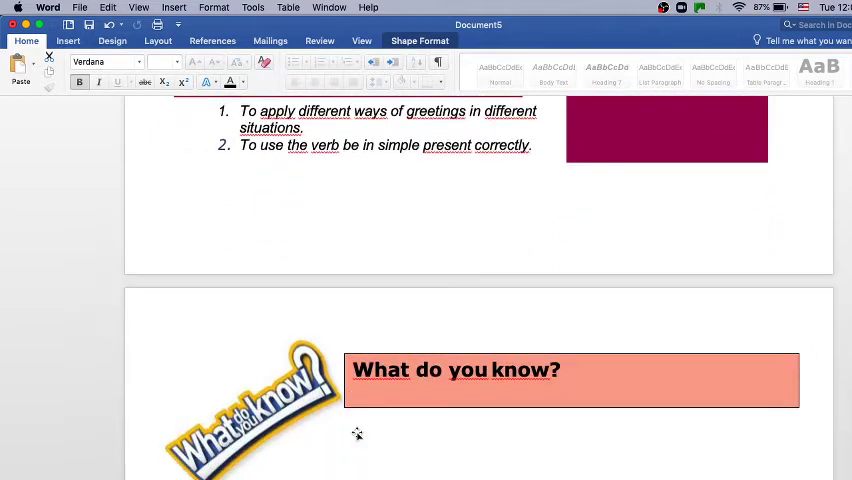
pyautogui.scroll(-3)
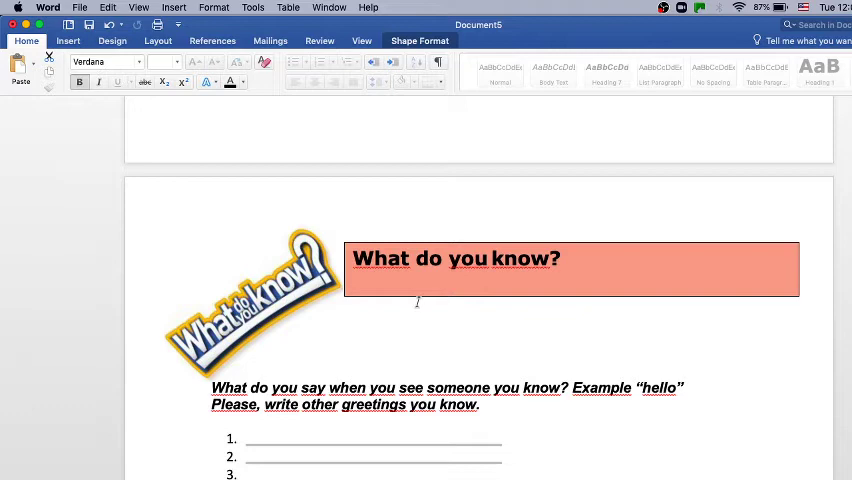
pyautogui.moveTo(398, 276)
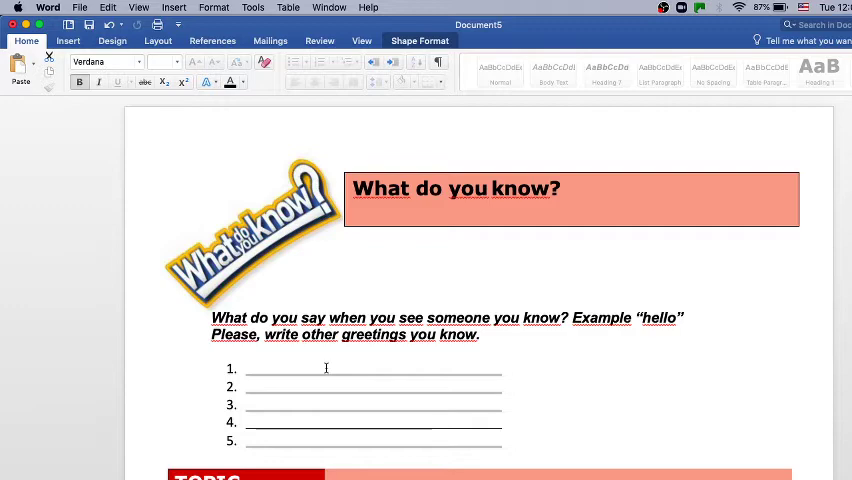
pyautogui.scroll(-3)
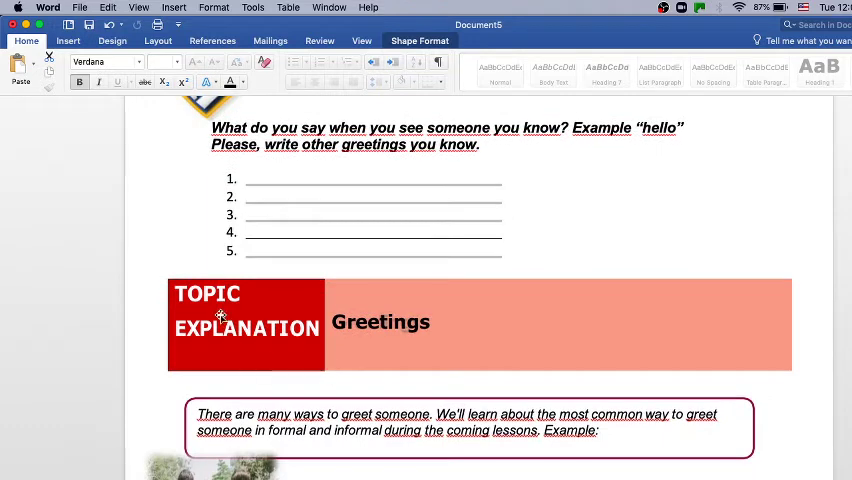
# Scroll to the Topic Explanation greeting examples and the time-of-day greetings chart
pyautogui.scroll(-3)
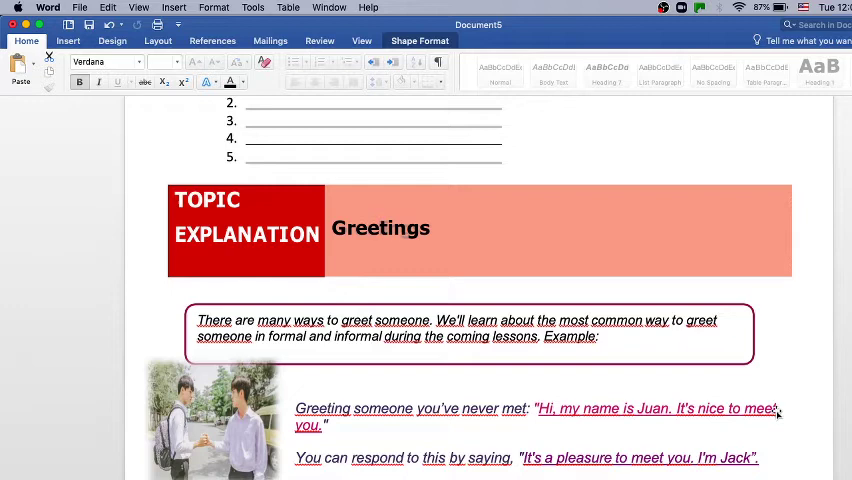
pyautogui.moveTo(804, 424)
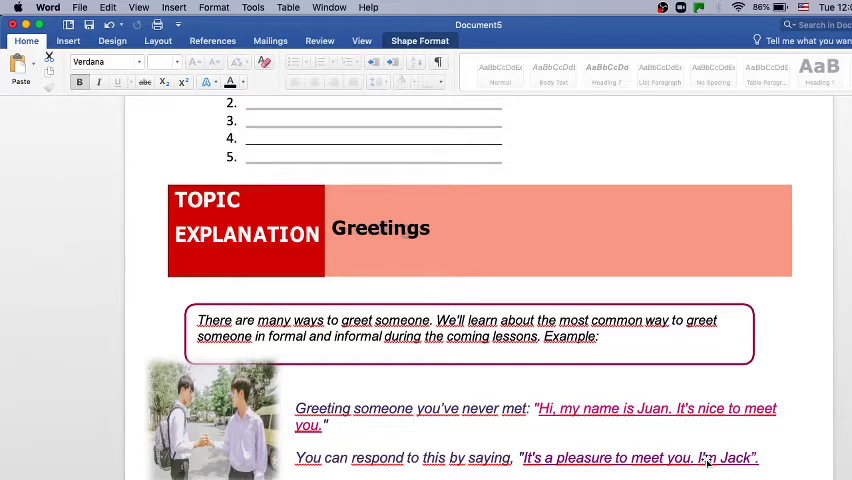
pyautogui.scroll(-3)
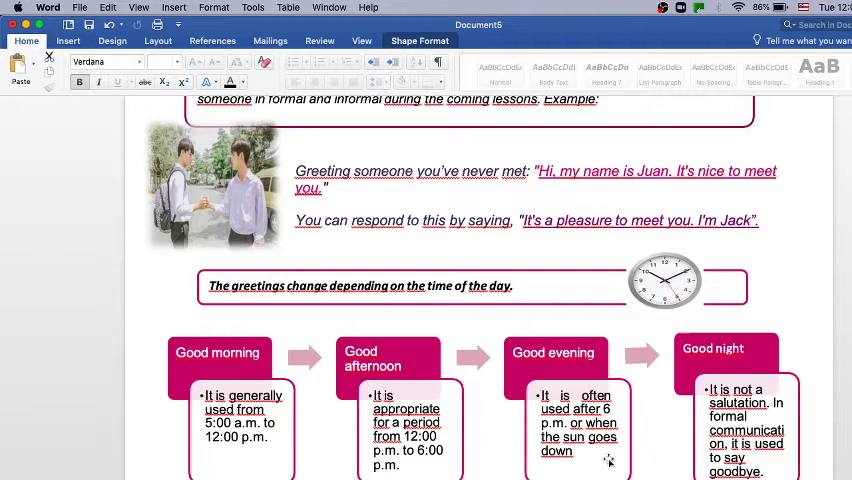
pyautogui.moveTo(292, 360)
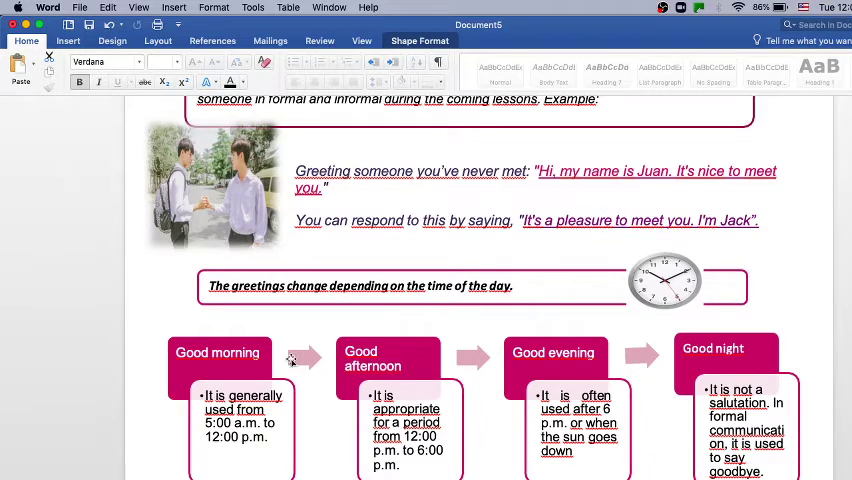
pyautogui.moveTo(204, 404)
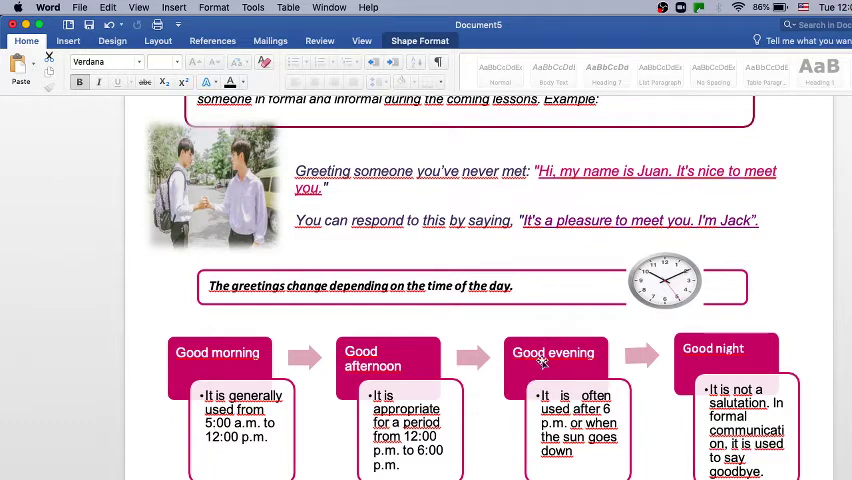
pyautogui.moveTo(704, 402)
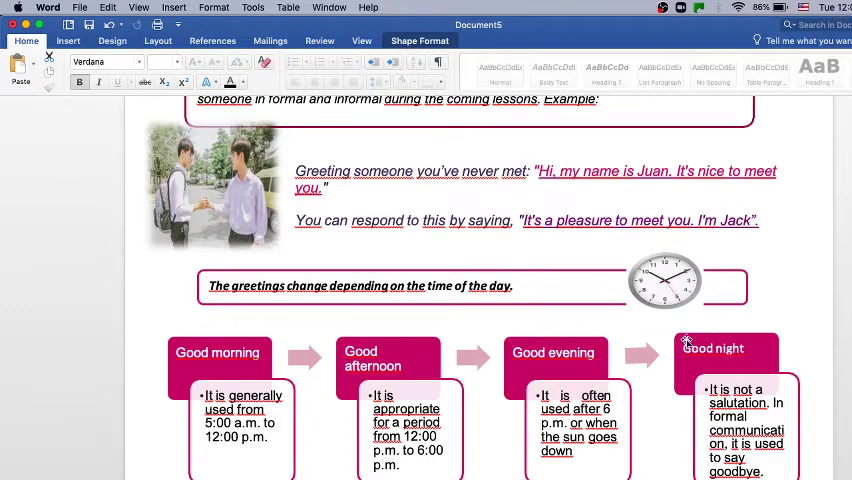
pyautogui.moveTo(696, 352)
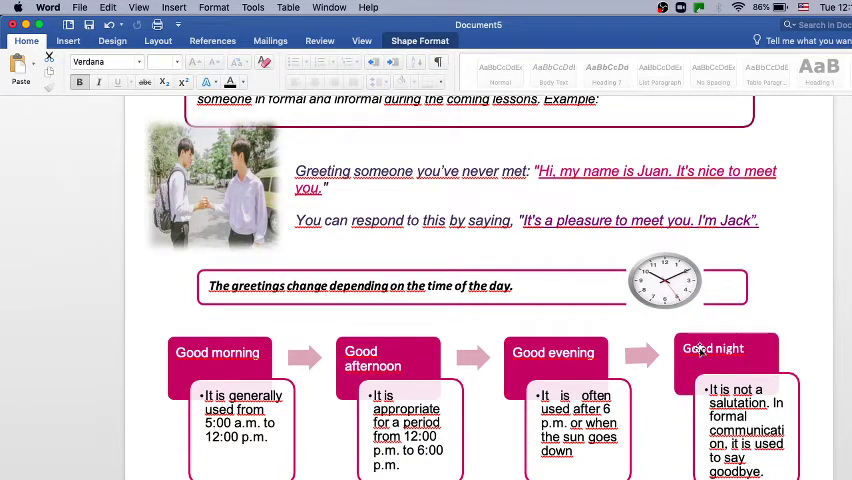
# Scroll past the Good morning/afternoon/evening/night boxes to the basic greetings and responses table
pyautogui.scroll(-3)
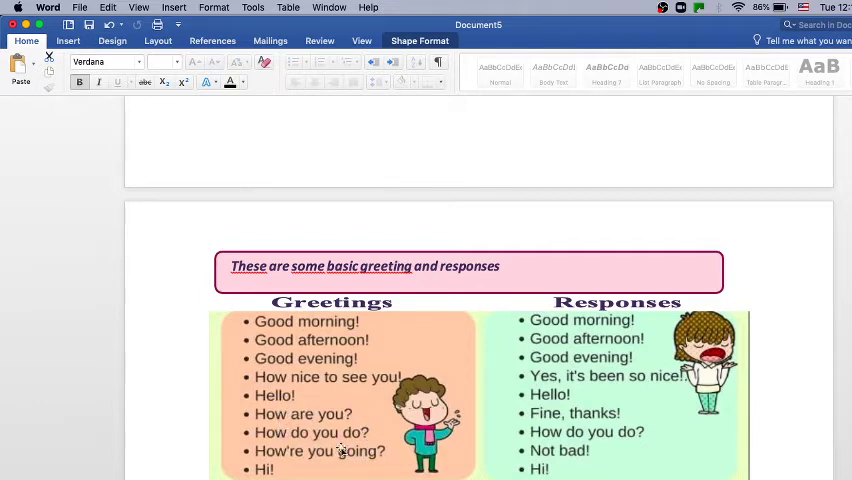
pyautogui.moveTo(330, 430)
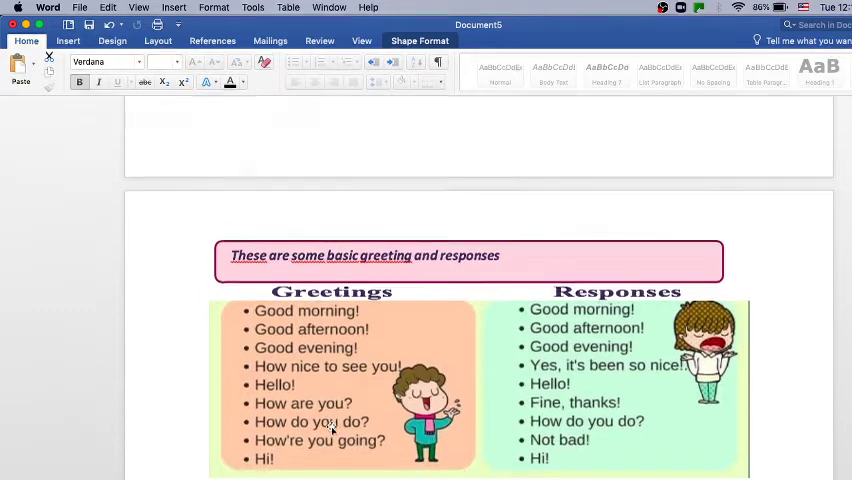
# Scroll through the Vocabulary phrases to the Reading Comprehension dialogue between Juan and Professor Luis
pyautogui.scroll(-3)
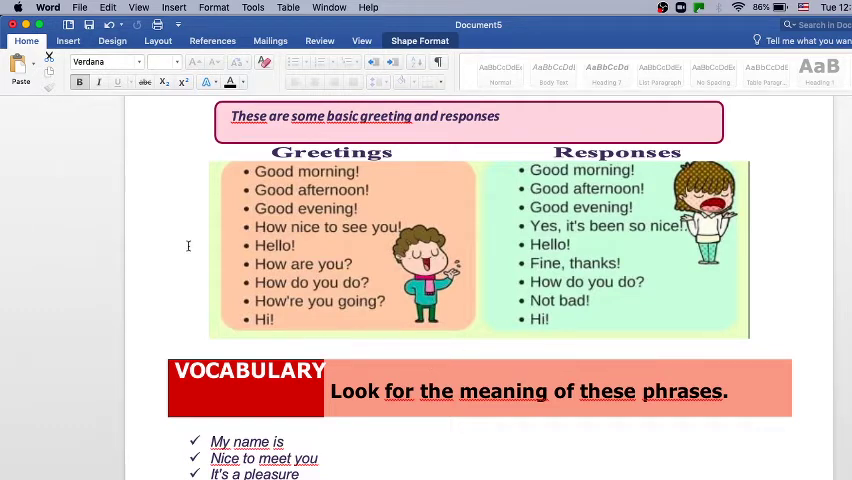
pyautogui.moveTo(750, 236)
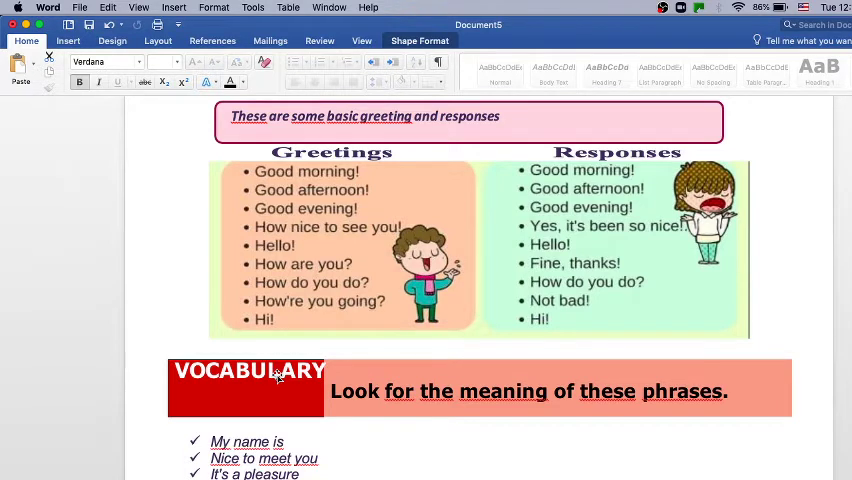
pyautogui.scroll(-3)
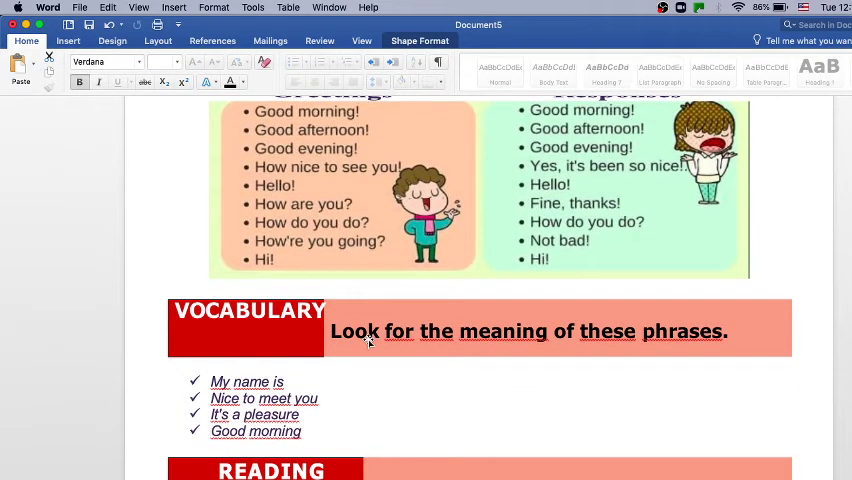
pyautogui.moveTo(450, 348)
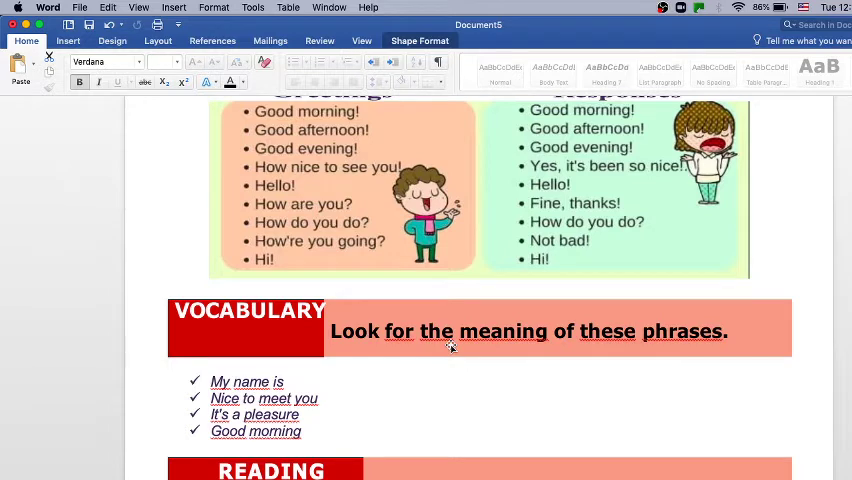
pyautogui.moveTo(222, 452)
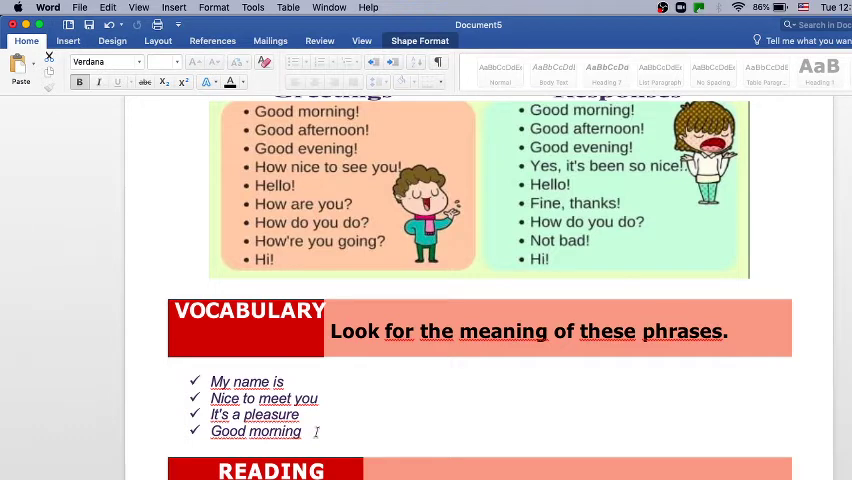
pyautogui.scroll(-3)
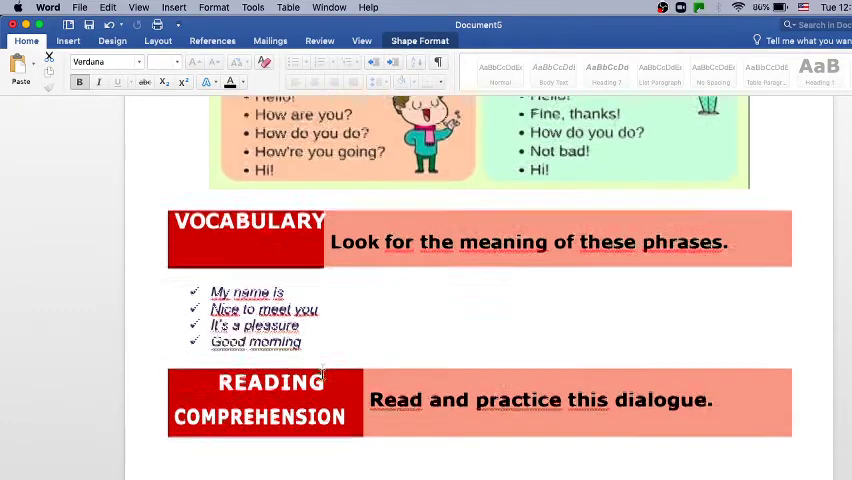
pyautogui.scroll(-3)
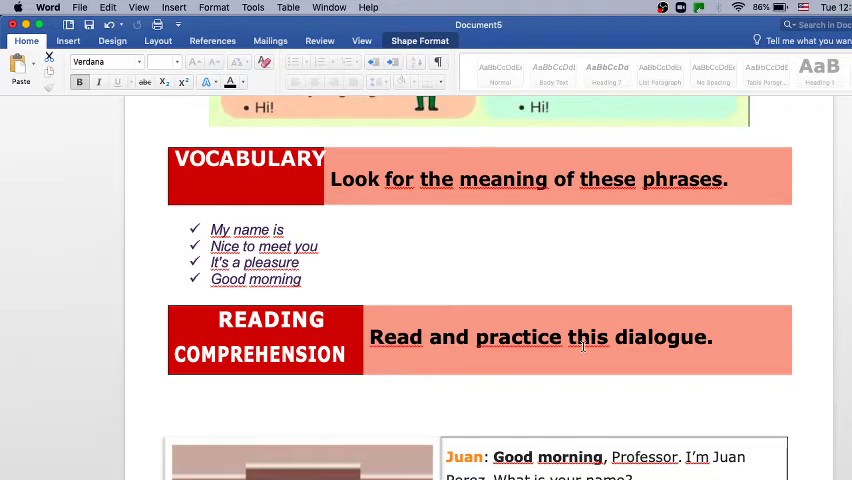
pyautogui.scroll(-3)
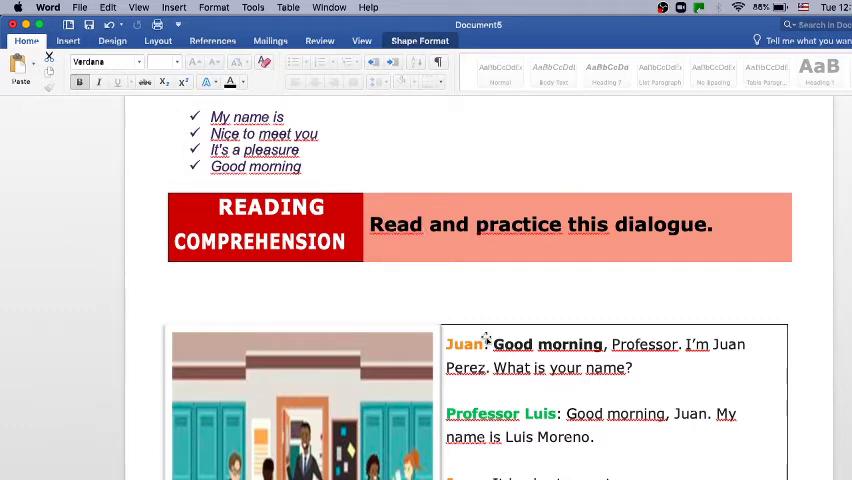
# Scroll past the dialogue to the Activity 1 multiple-choice reading comprehension questions
pyautogui.scroll(-3)
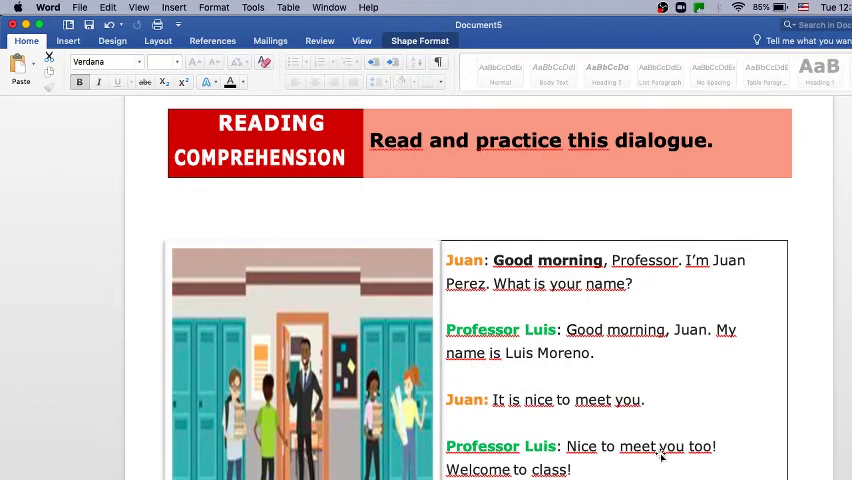
pyautogui.scroll(-3)
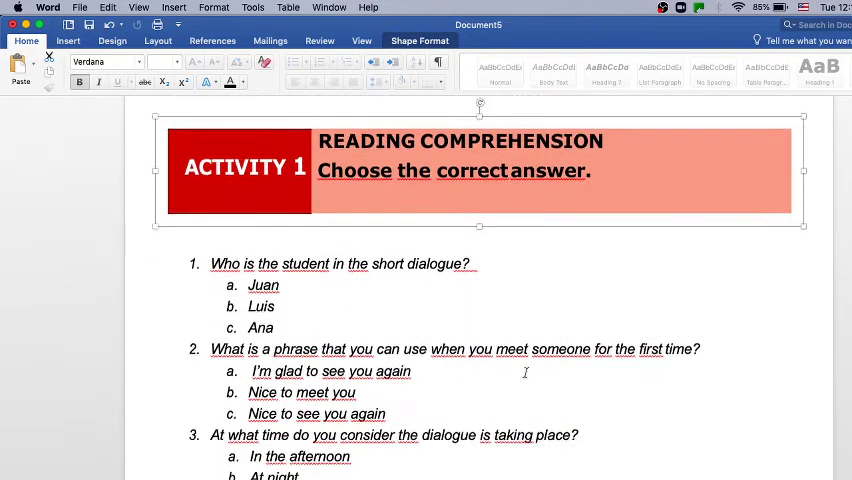
# Scroll to the last Activity 1 question and the Activity 2 picture greetings exercise heading
pyautogui.scroll(-3)
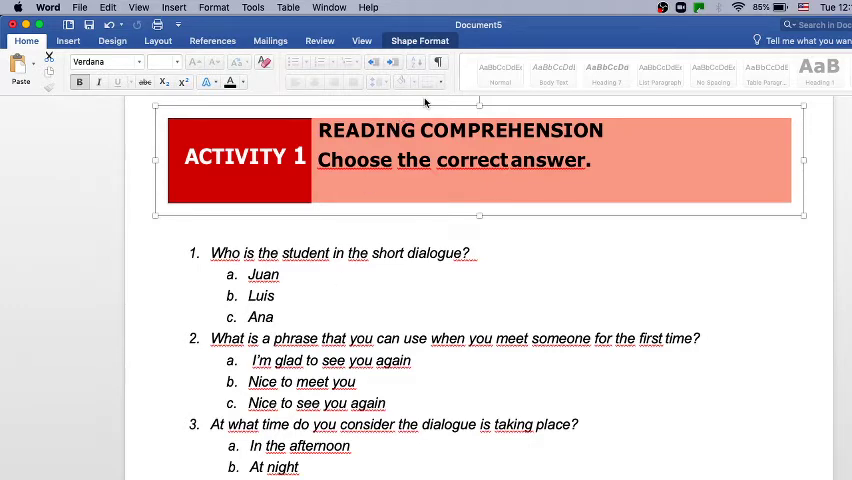
pyautogui.moveTo(420, 104)
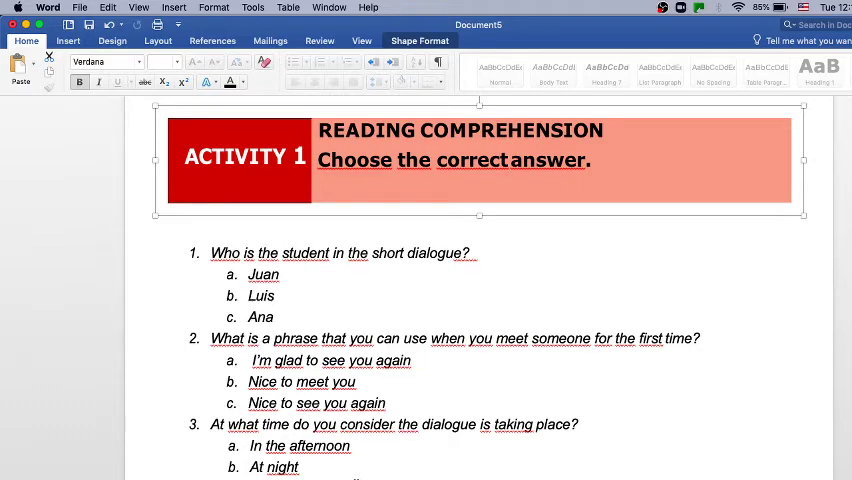
pyautogui.scroll(-3)
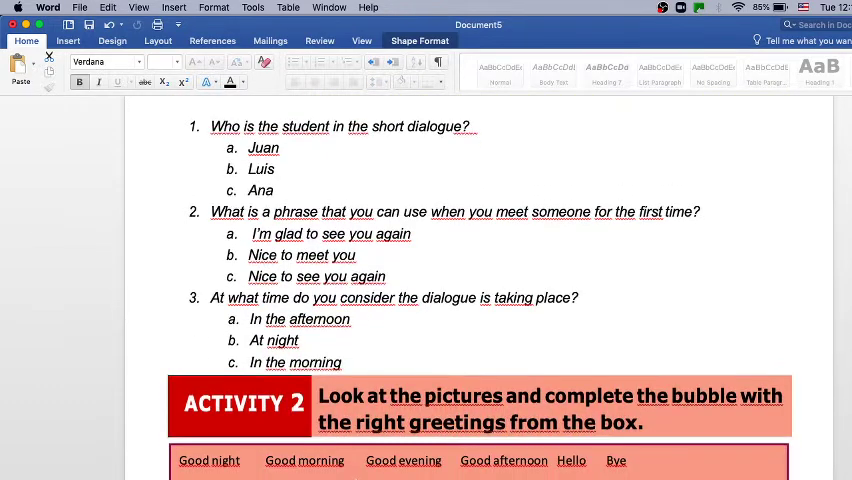
# Scroll through the Activity 2 greeting pictures to the Structure section's verb be examples table
pyautogui.scroll(-3)
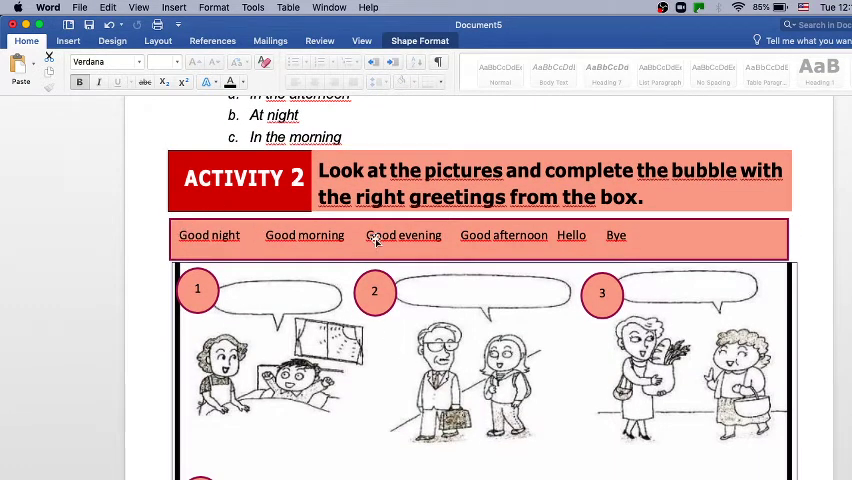
pyautogui.moveTo(656, 244)
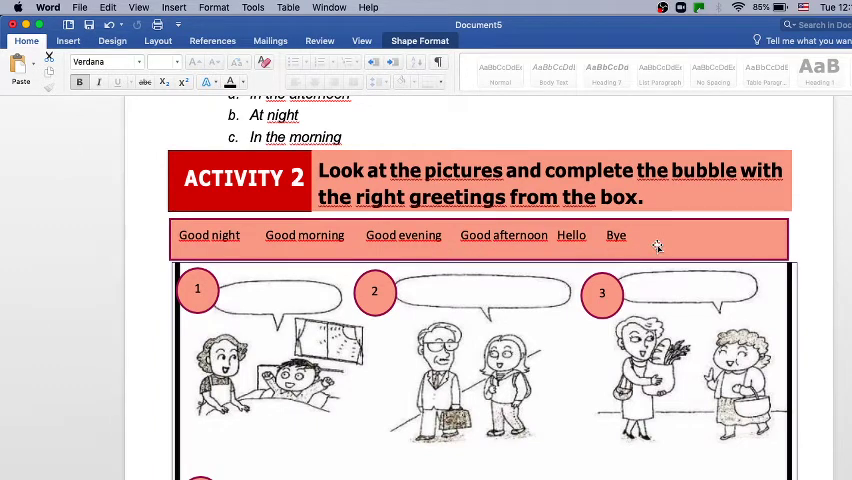
pyautogui.moveTo(540, 246)
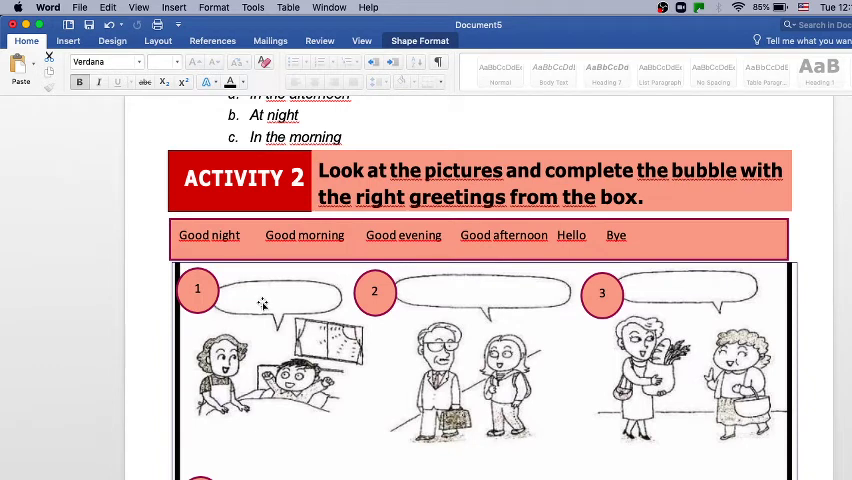
pyautogui.moveTo(238, 300)
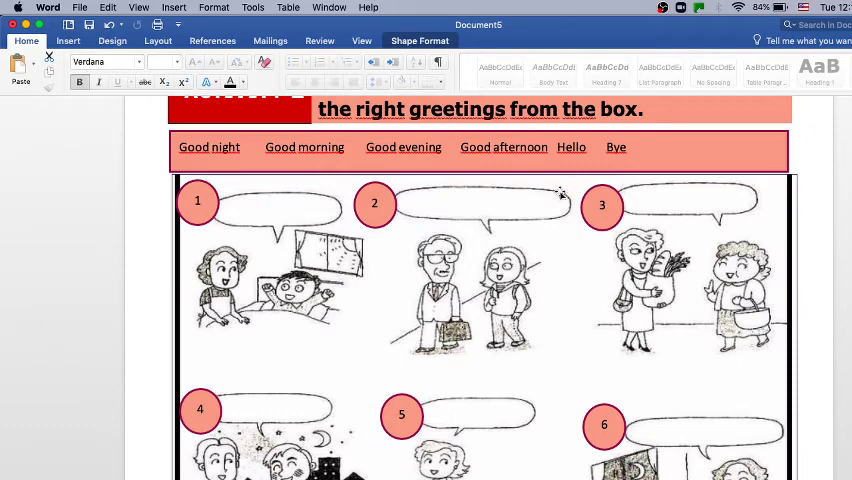
pyautogui.moveTo(466, 304)
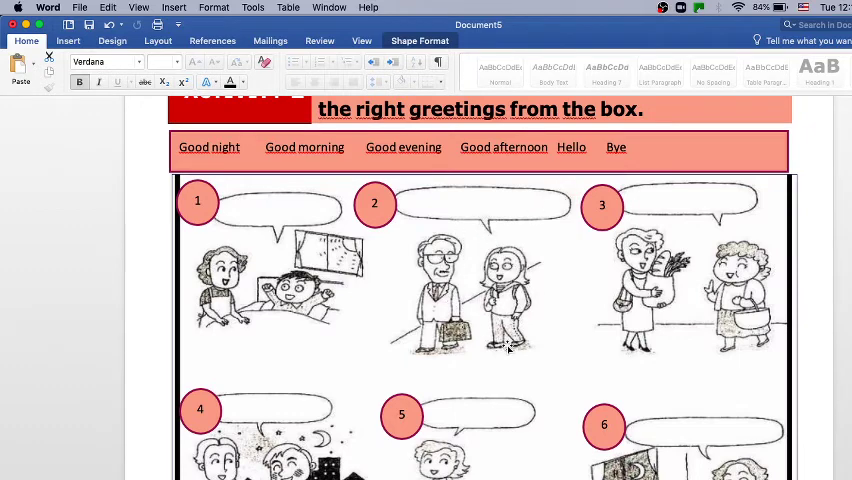
pyautogui.scroll(-3)
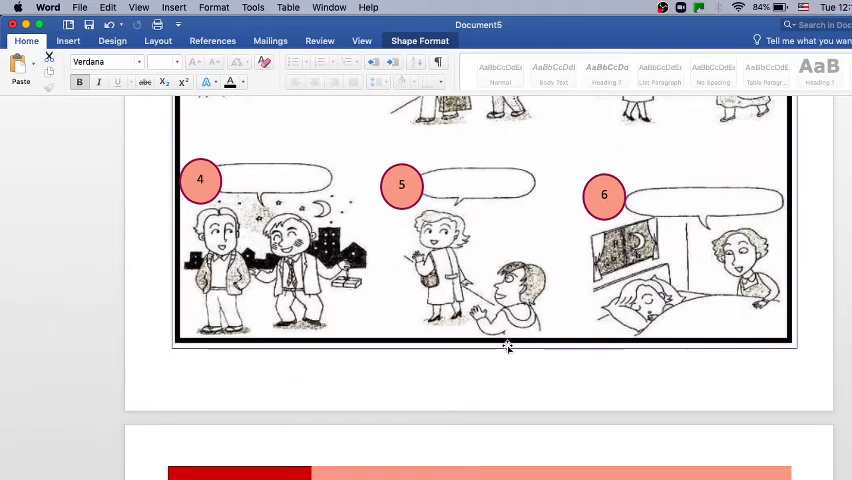
pyautogui.moveTo(444, 230)
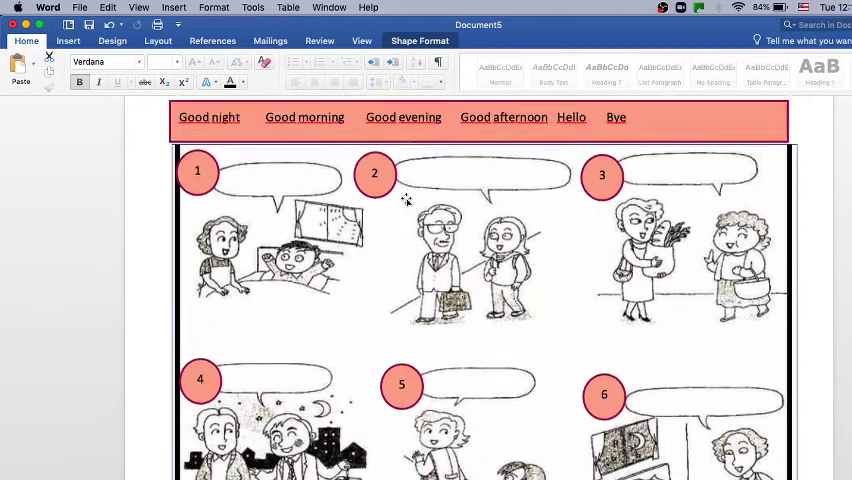
pyautogui.scroll(-3)
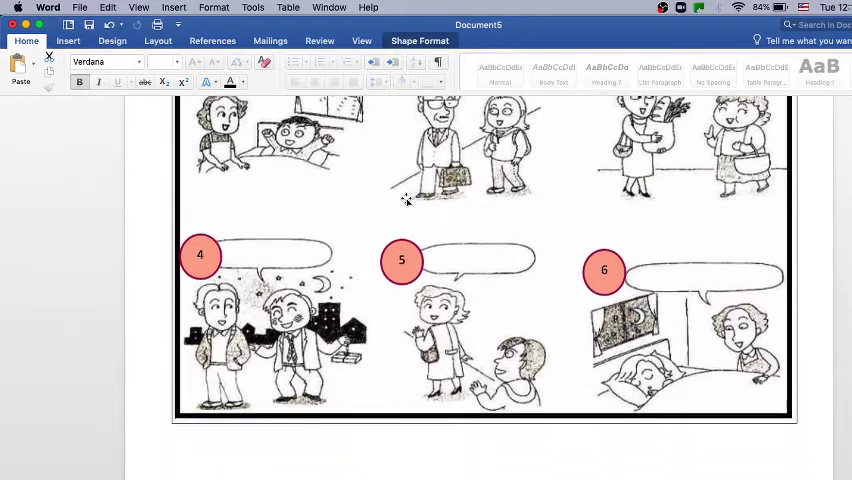
pyautogui.scroll(-3)
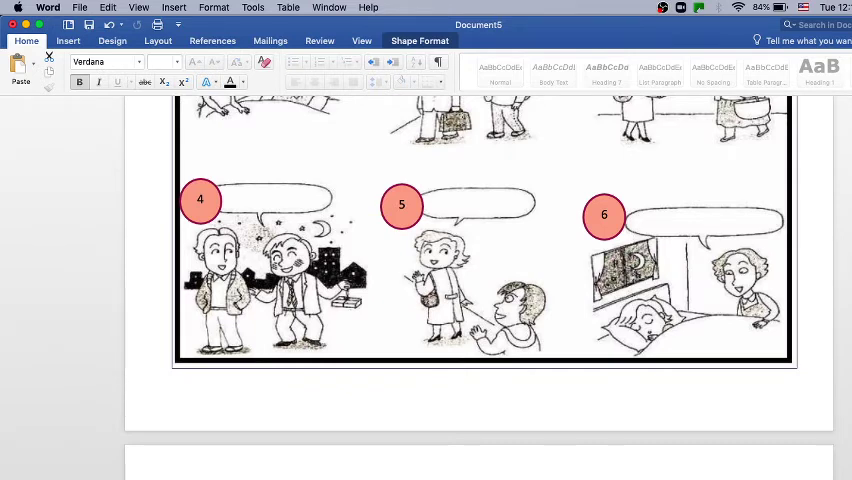
pyautogui.scroll(-3)
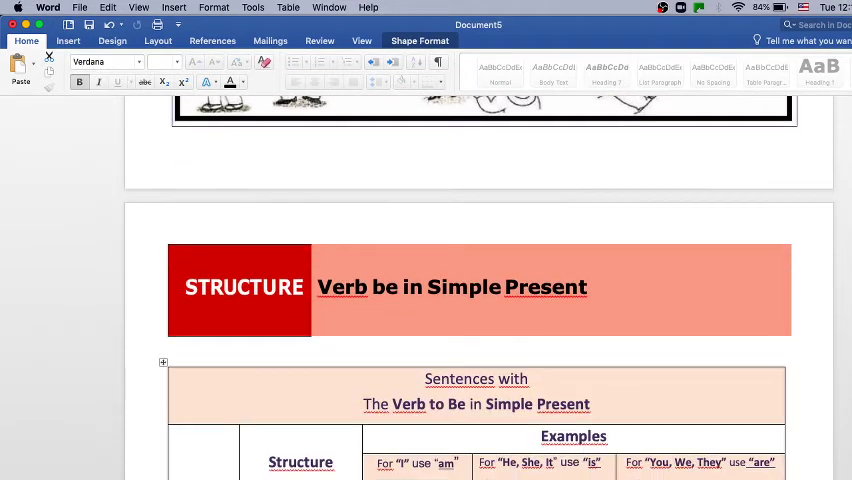
pyautogui.moveTo(462, 316)
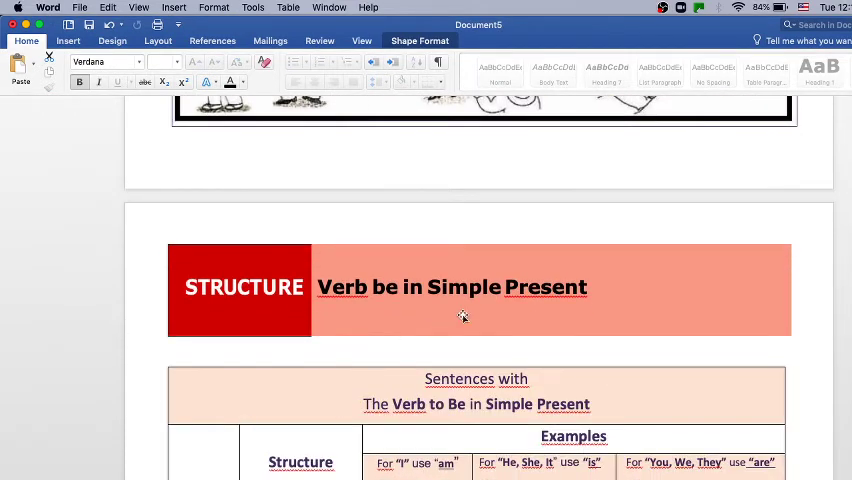
# Scroll through the affirmative, negative and interrogative verb be rows, then back up to the Activity 2 pictures
pyautogui.scroll(-3)
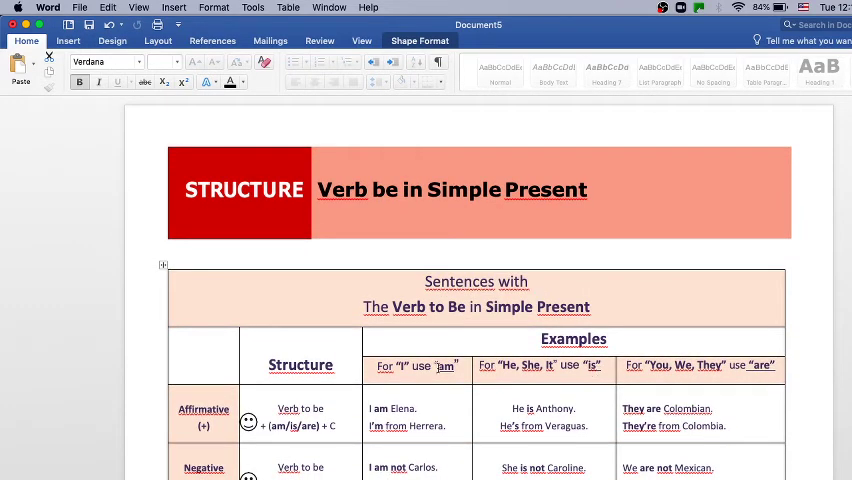
pyautogui.scroll(-3)
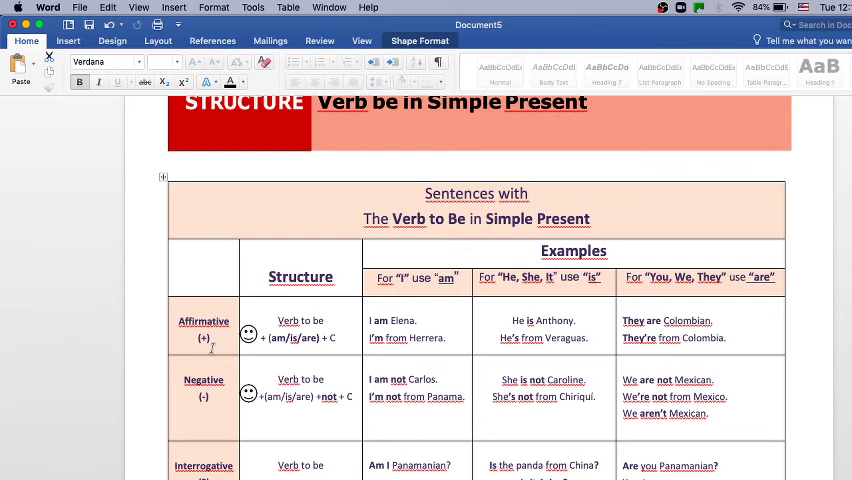
pyautogui.scroll(-3)
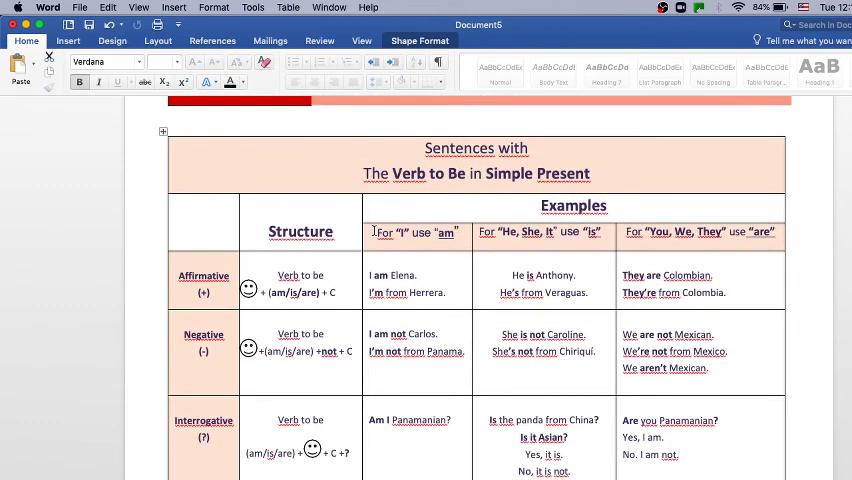
pyautogui.moveTo(488, 200)
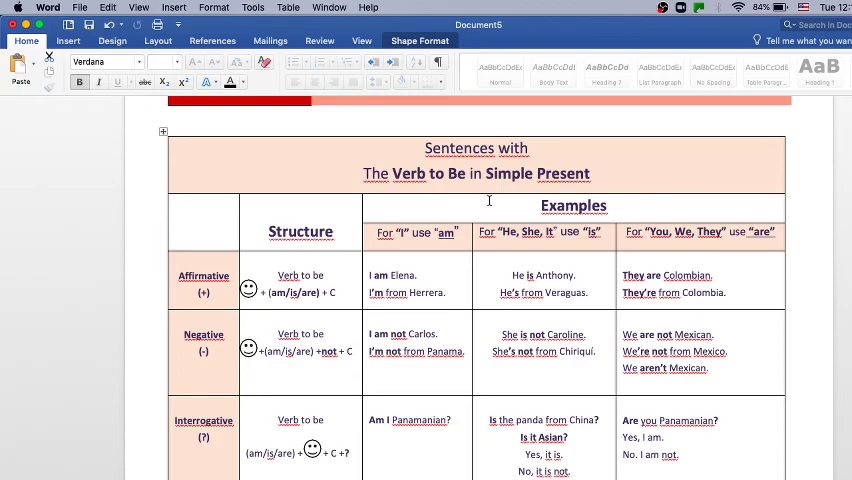
pyautogui.scroll(-3)
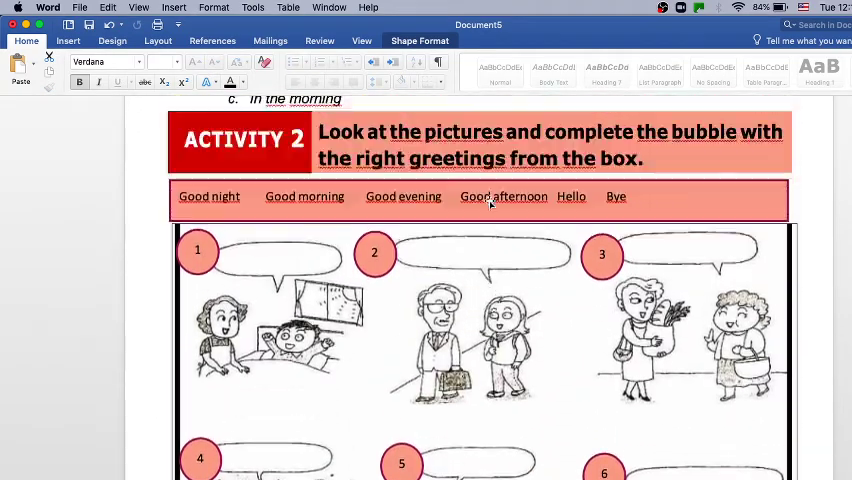
# Scroll back to the Vocabulary phrases and Reading Comprehension heading, then stop the recording from the menu bar
pyautogui.scroll(-3)
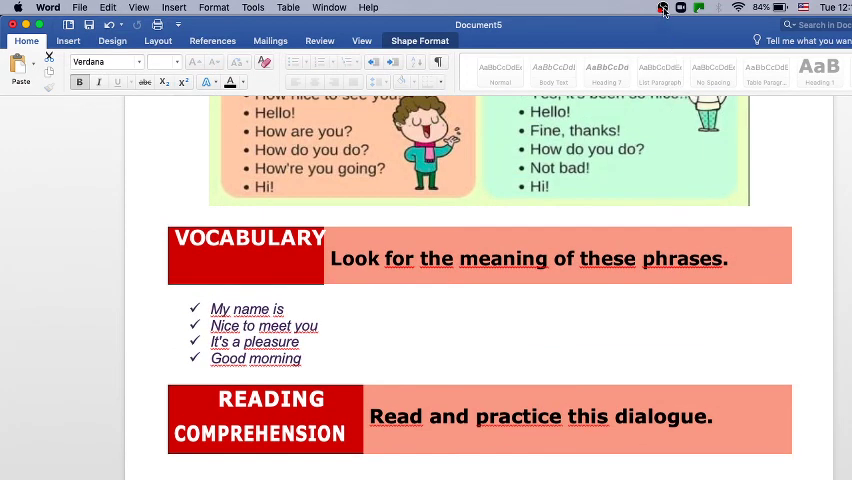
pyautogui.click(662, 8)
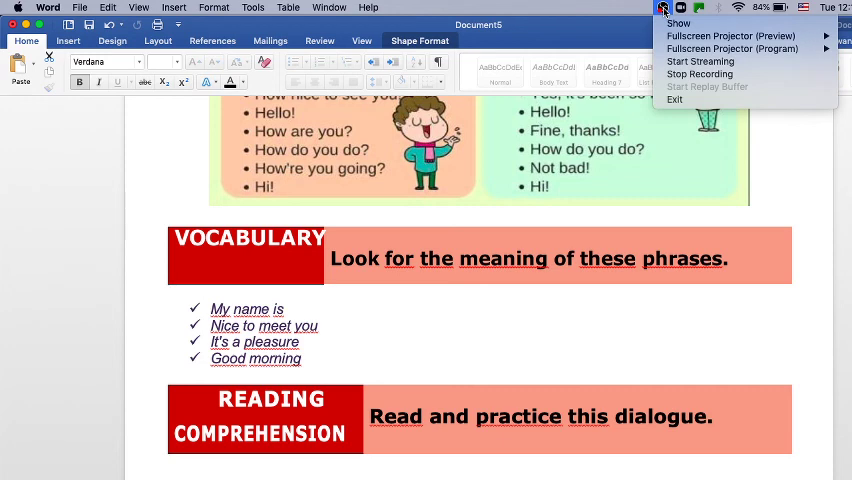